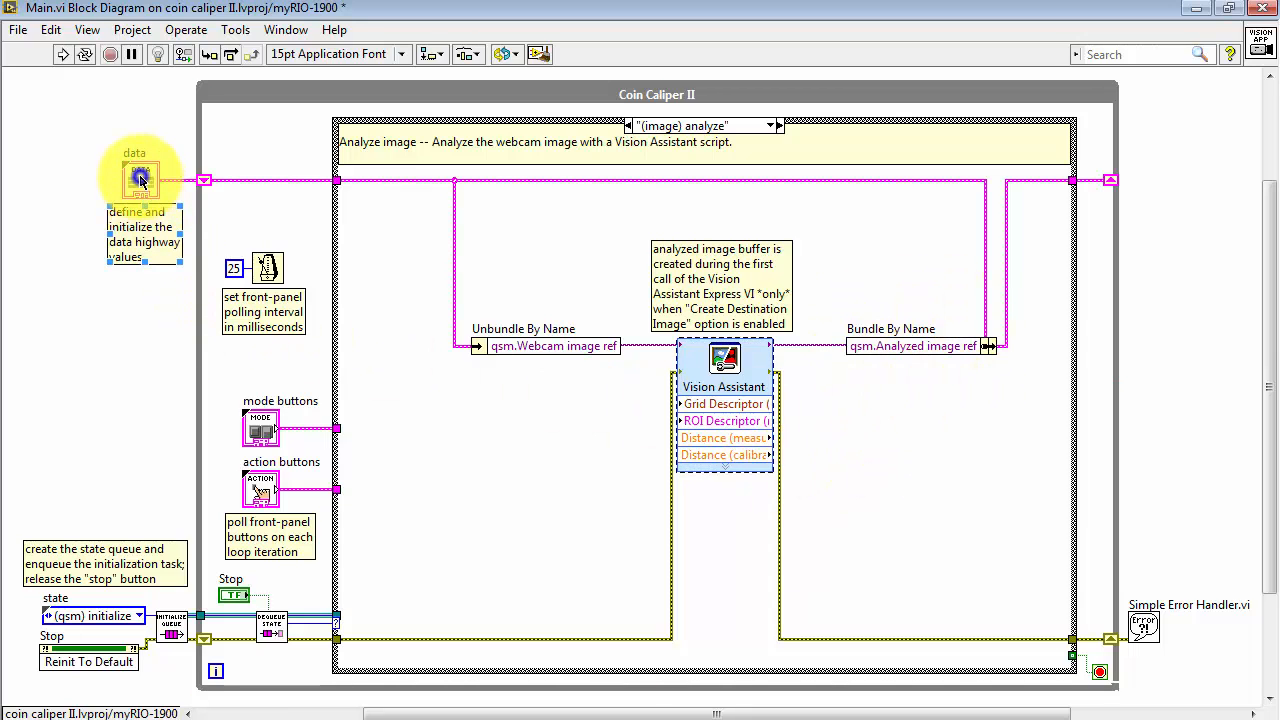
Step: Bring up the data highway type definition and widen the qsm cluster for new fields
{"action": "right_click", "coordinate": [140, 178]}
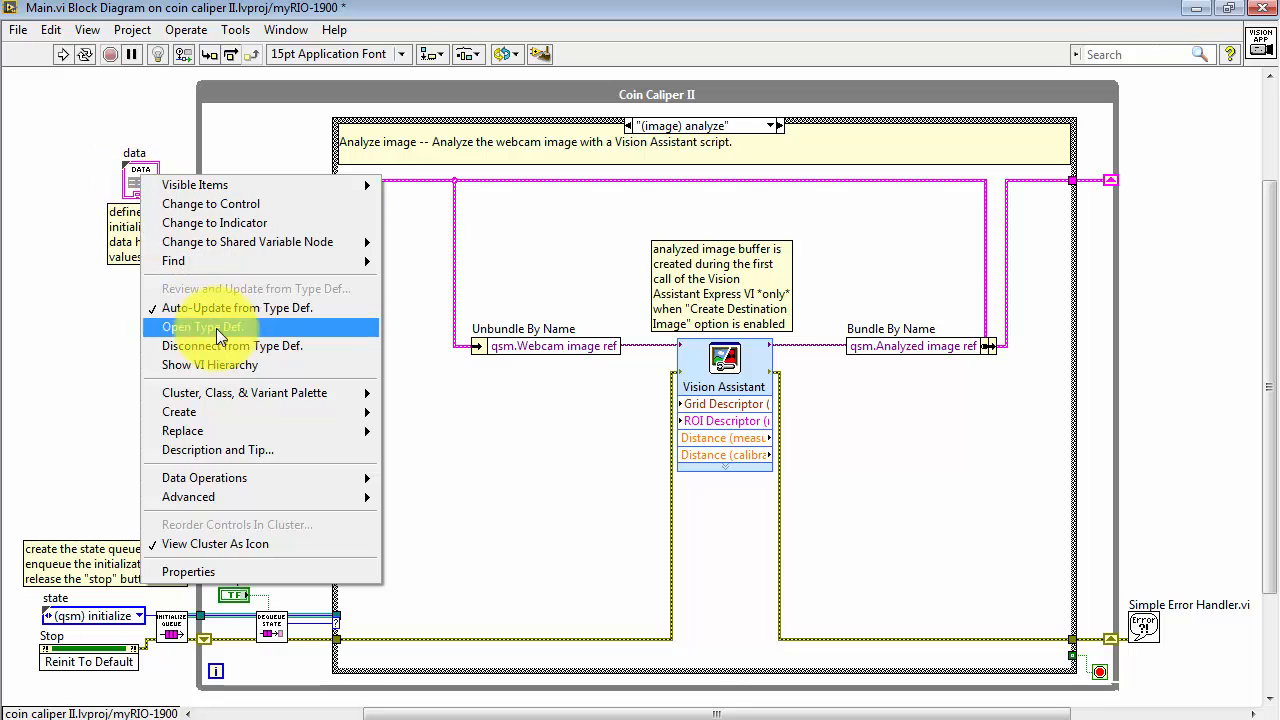
{"action": "left_click", "coordinate": [200, 328]}
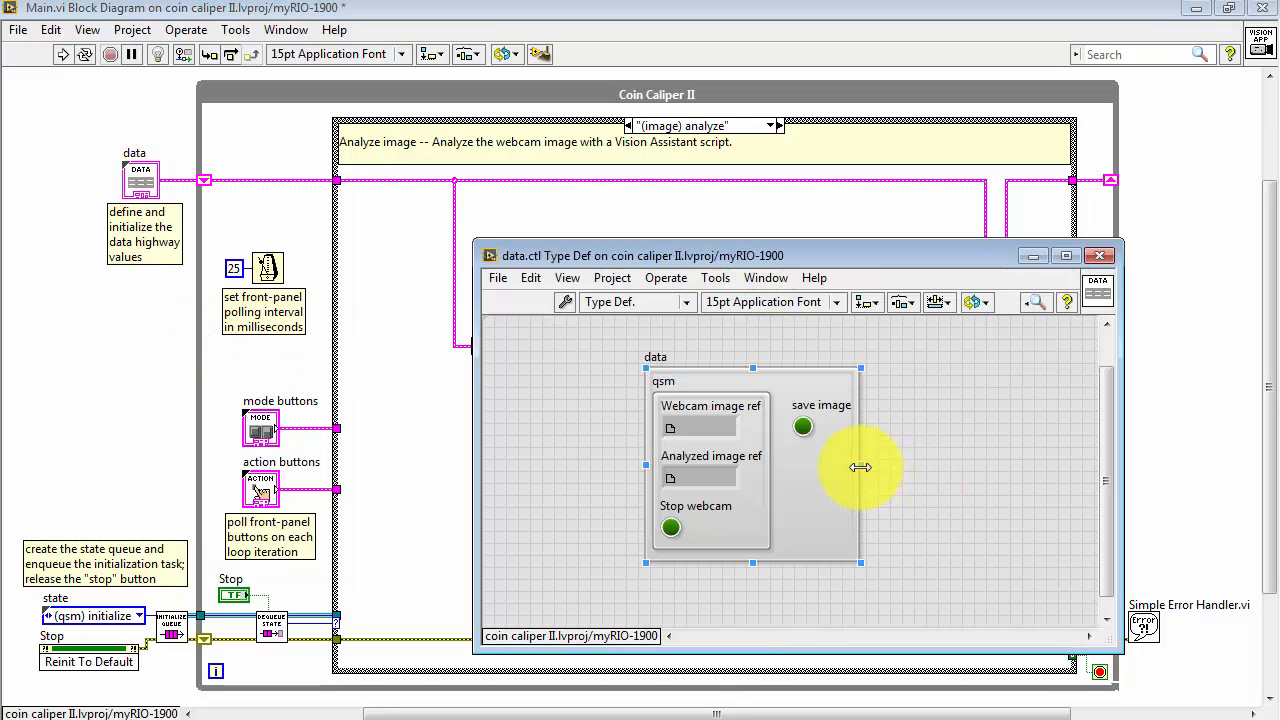
{"action": "left_click_drag", "start_coordinate": [860, 468], "coordinate": [1048, 464]}
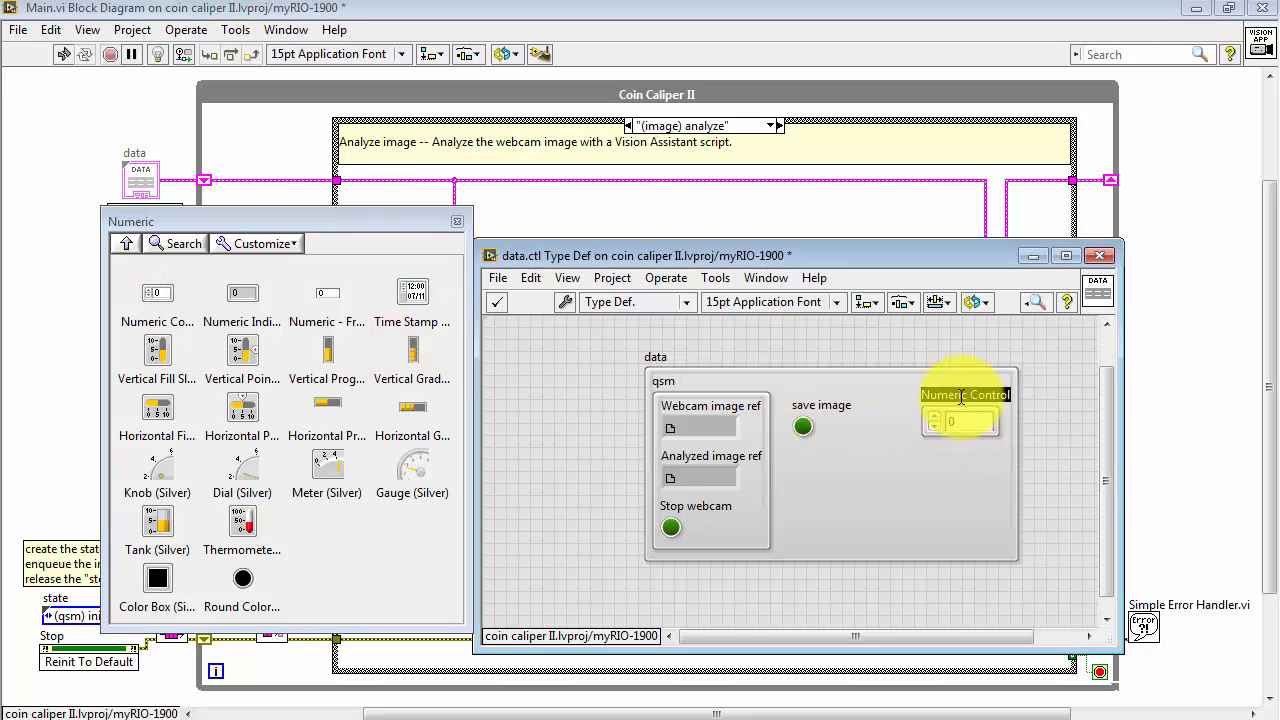
Step: Add numeric controls diameter [pixels] and diameter [mm] and save the typedef
{"action": "type", "text": "diameter ("}
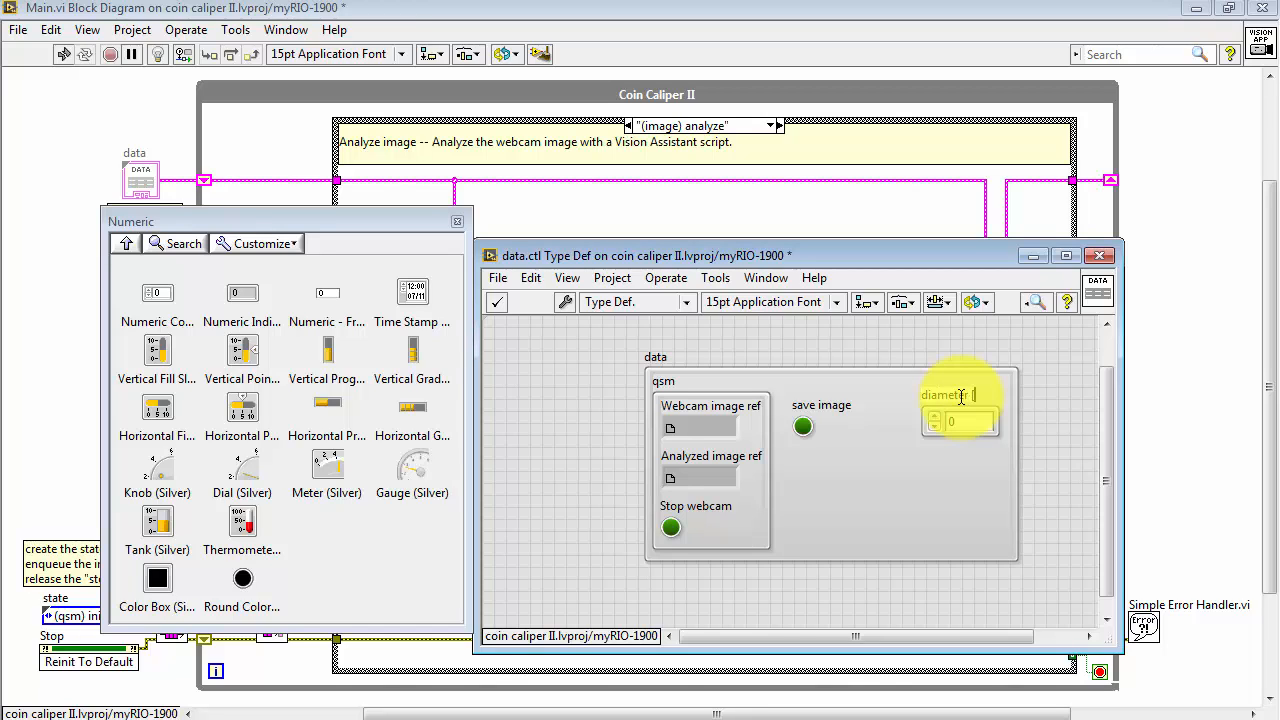
{"action": "type", "text": "[pix]"}
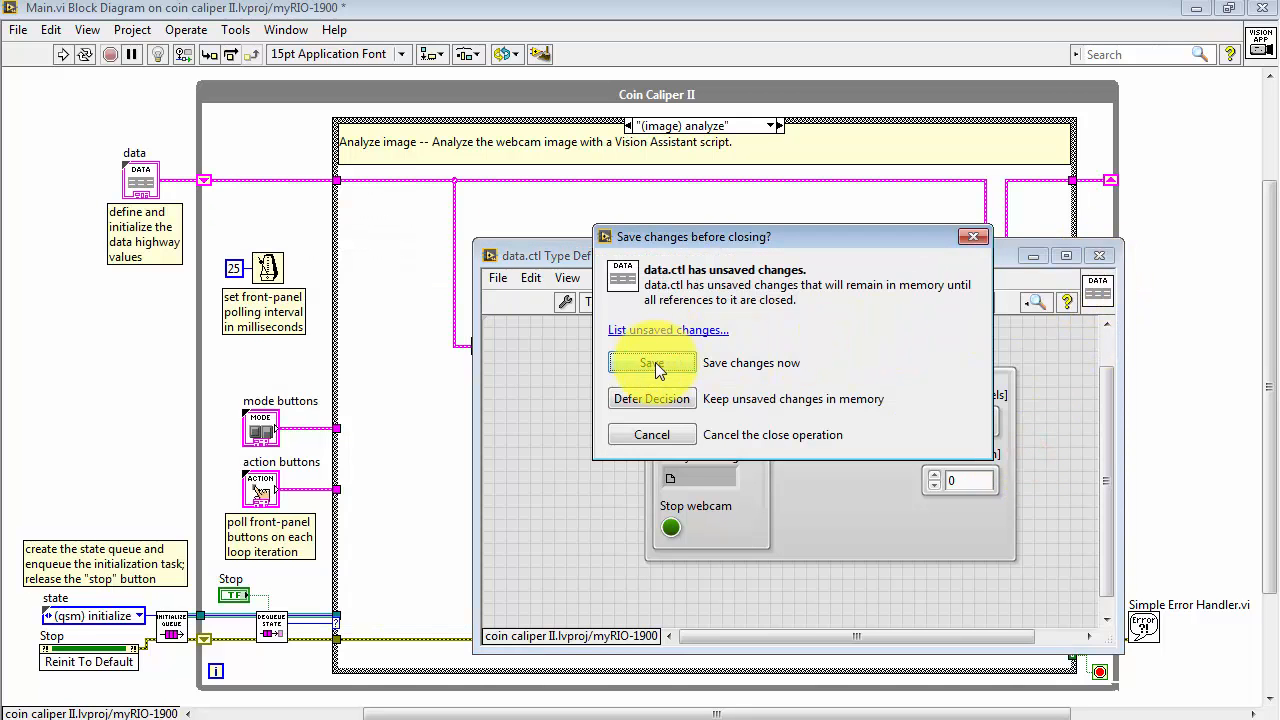
{"action": "left_click", "coordinate": [652, 362]}
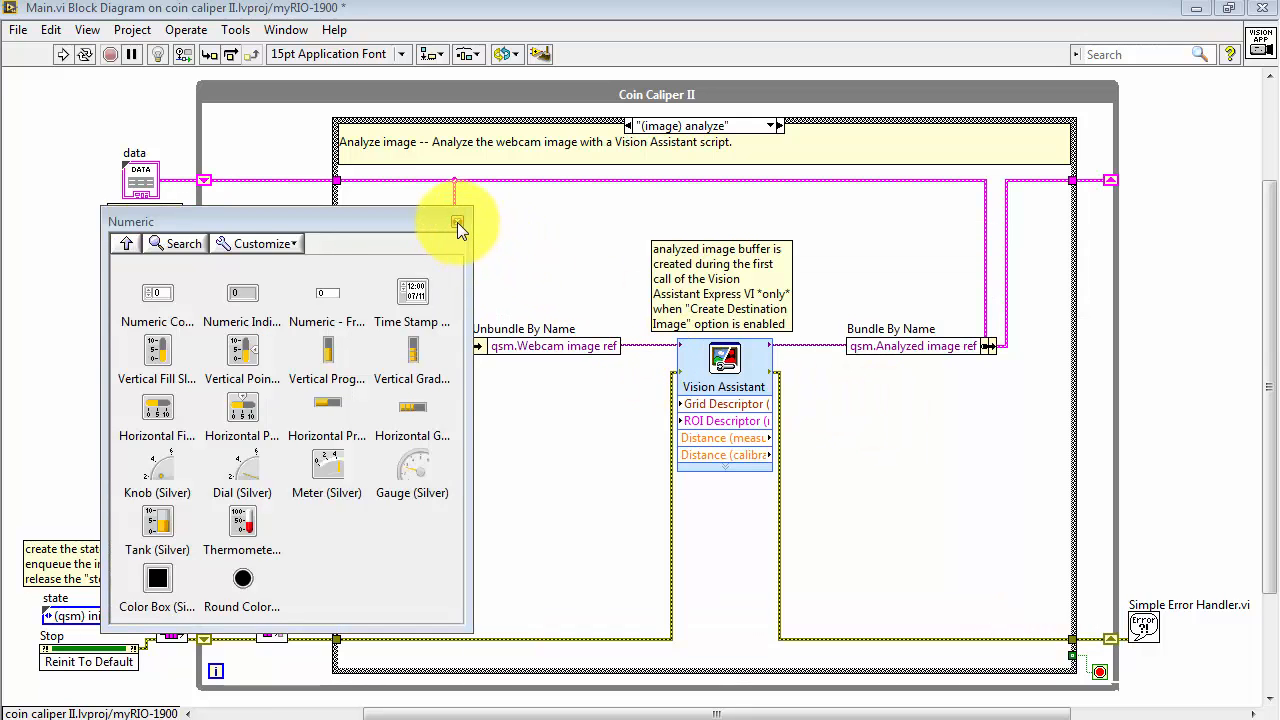
Step: Set the new Bundle By Name input to diameter [pixels] for the Vision Assistant distance
{"action": "left_click", "coordinate": [456, 220]}
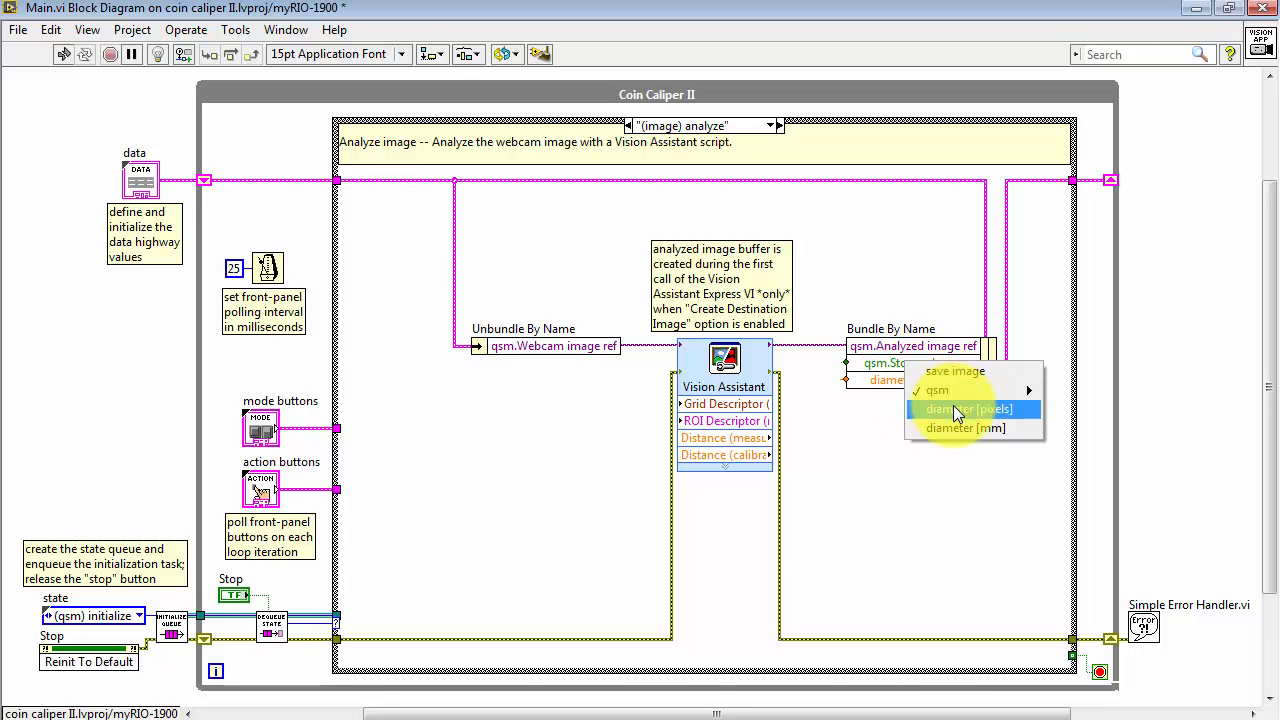
{"action": "left_click", "coordinate": [968, 408]}
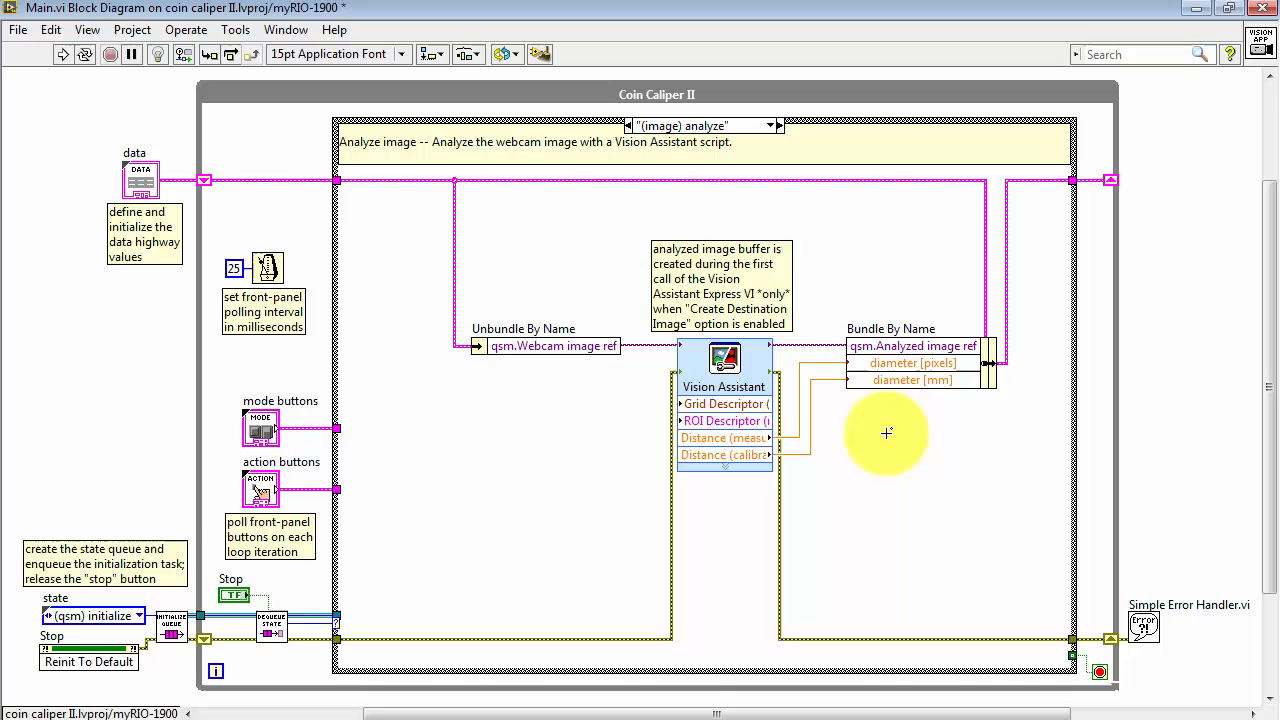
{"action": "mouse_move", "coordinate": [862, 390]}
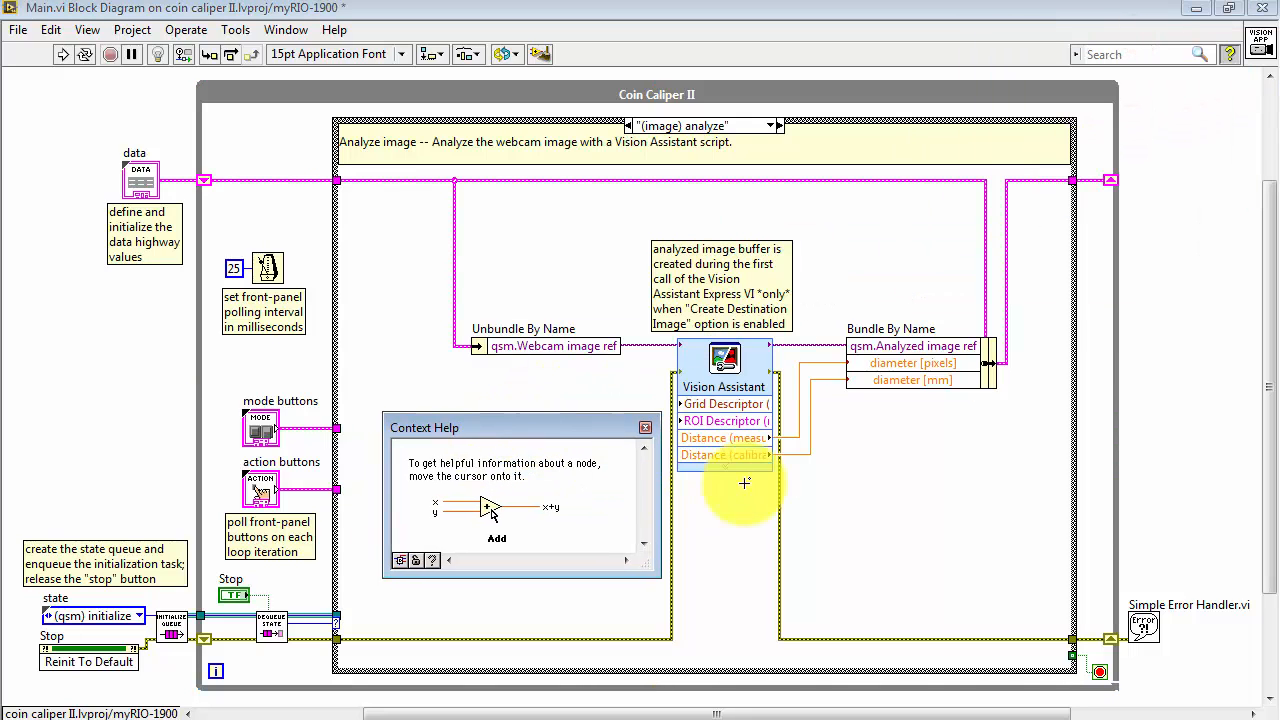
{"action": "mouse_move", "coordinate": [744, 456]}
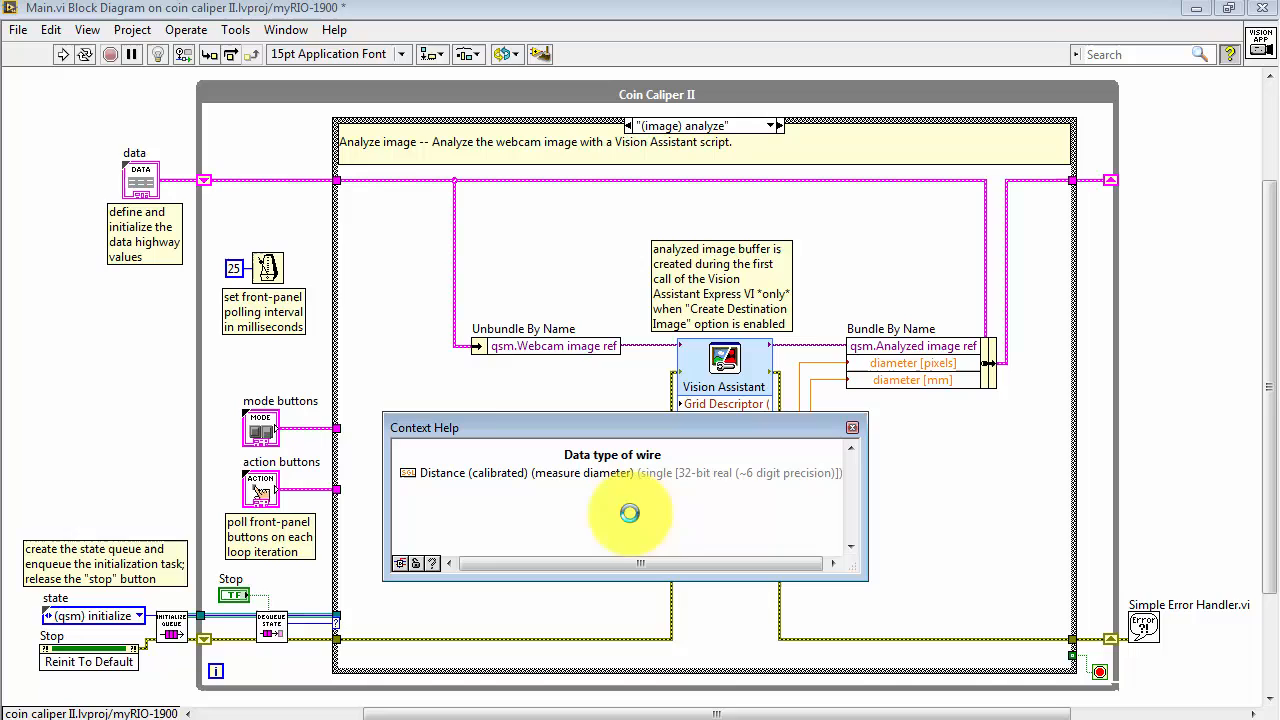
{"action": "mouse_move", "coordinate": [670, 490]}
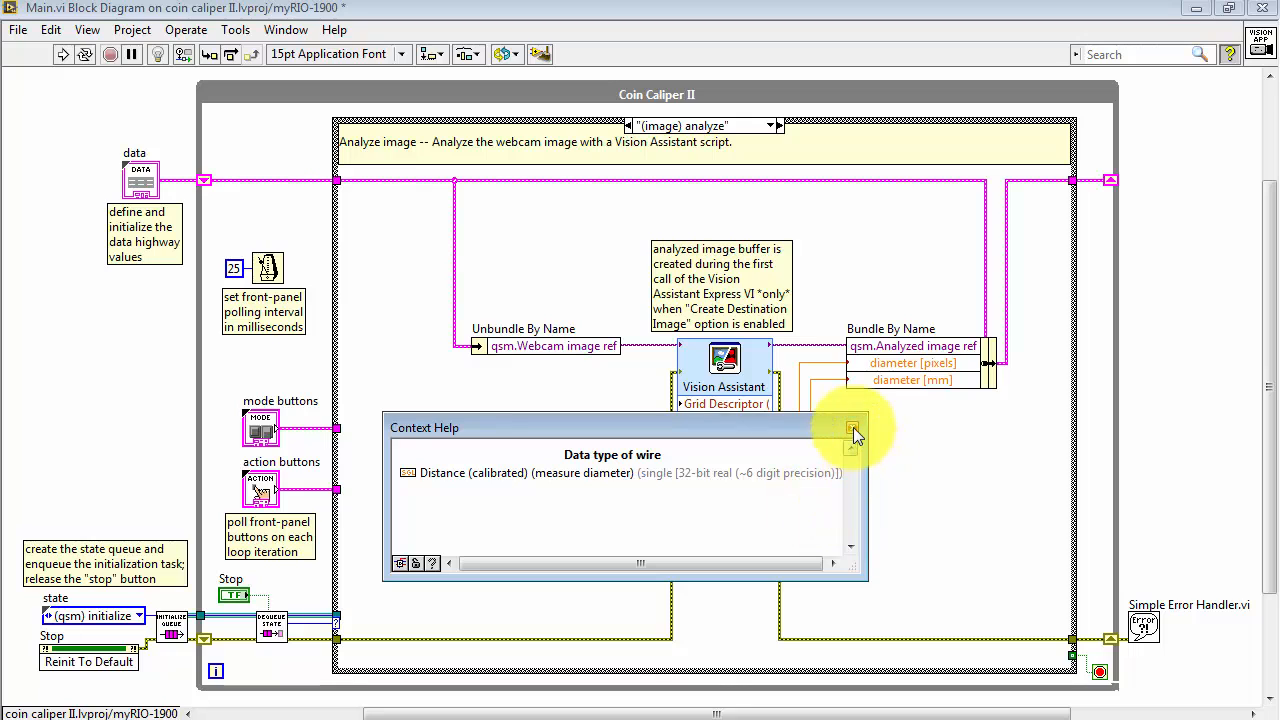
{"action": "left_click", "coordinate": [852, 428]}
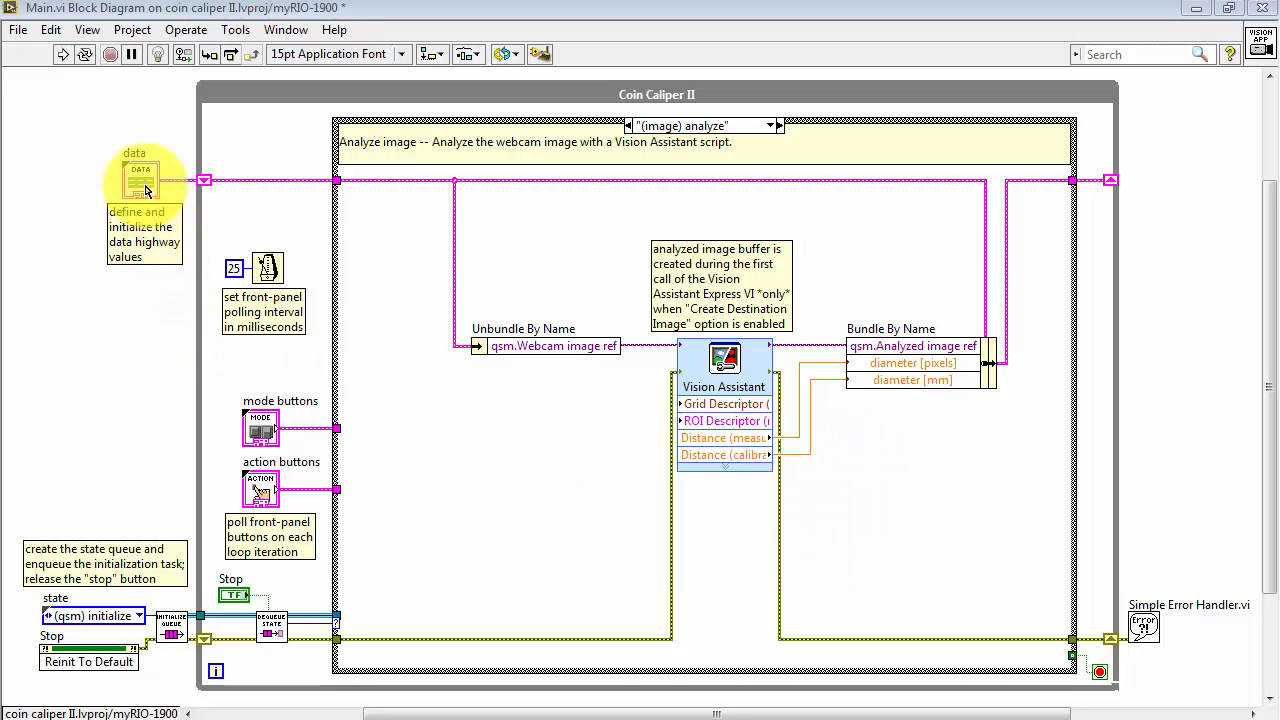
Step: Reopen the data typedef and switch the diameter field's representation to Single Precision
{"action": "right_click", "coordinate": [140, 170]}
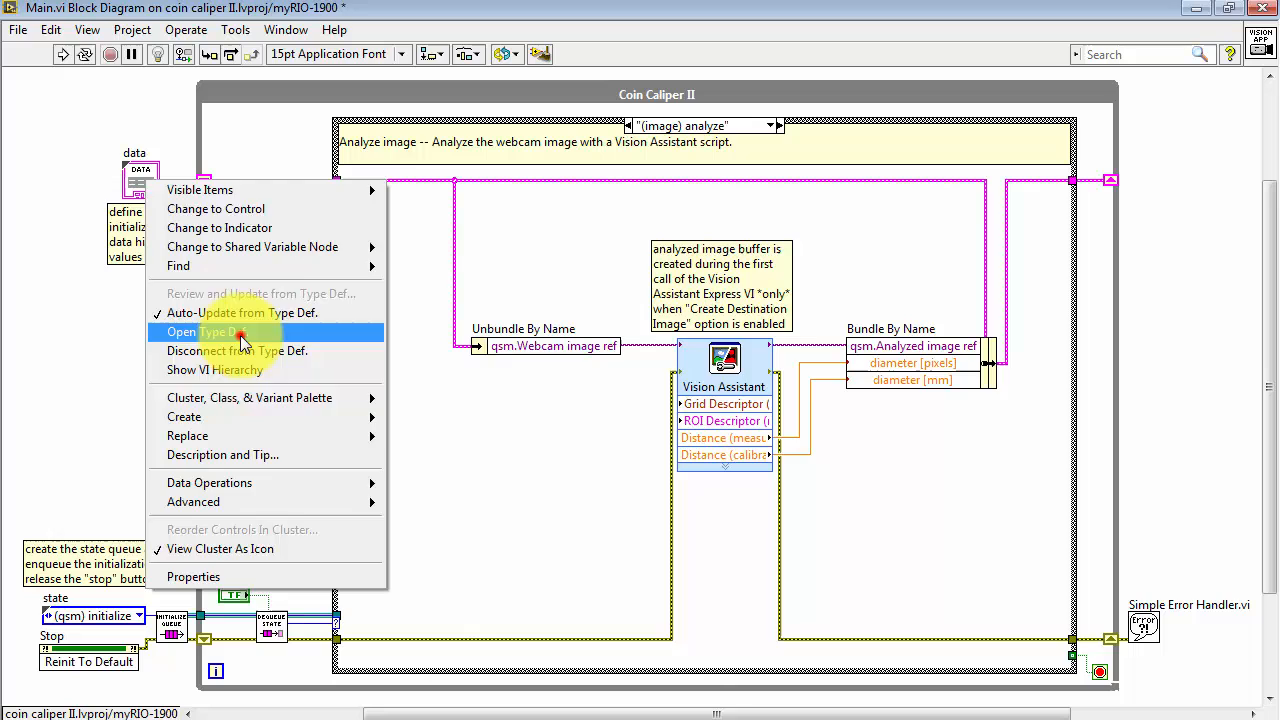
{"action": "left_click", "coordinate": [204, 332]}
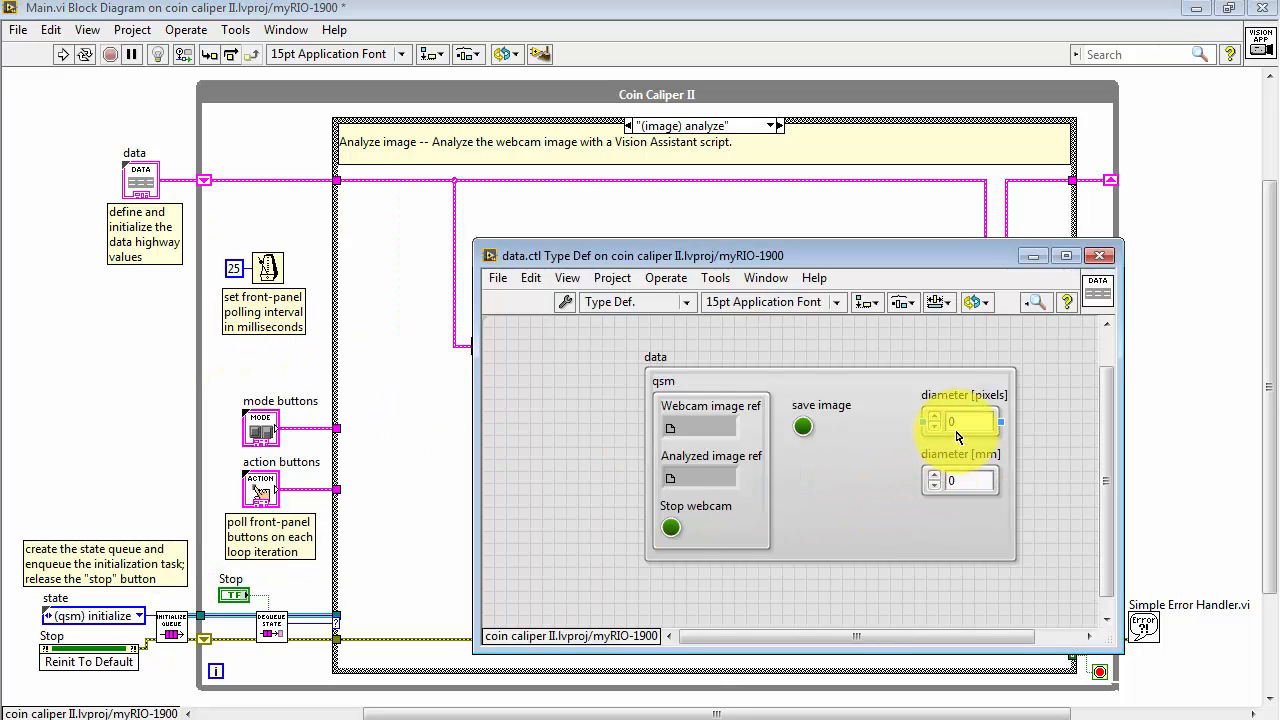
{"action": "right_click", "coordinate": [964, 420]}
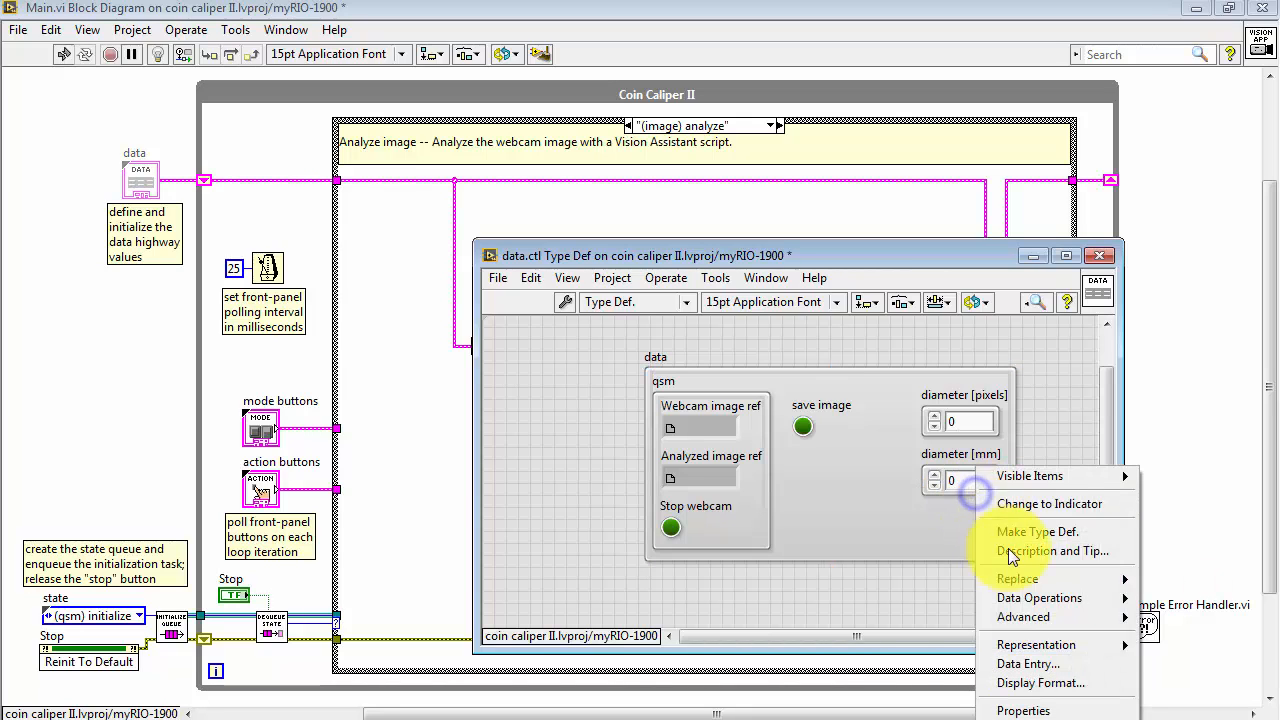
{"action": "left_click", "coordinate": [1036, 644]}
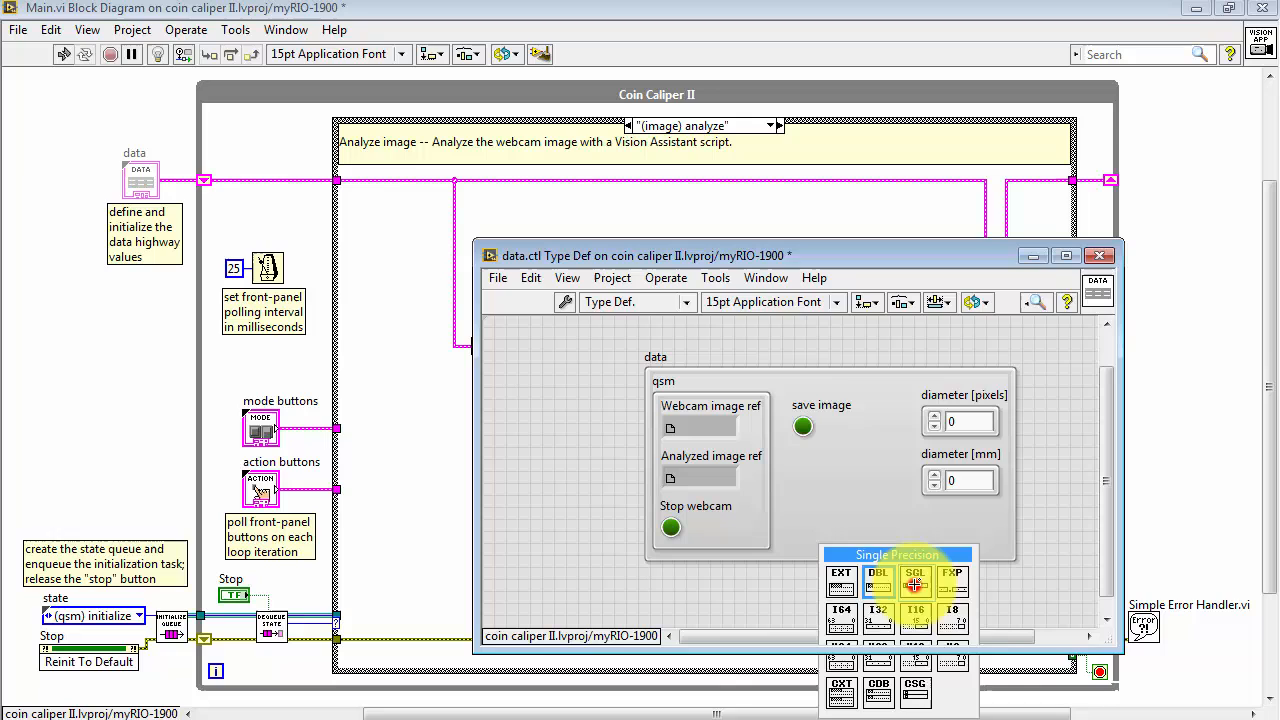
{"action": "left_click", "coordinate": [1100, 256]}
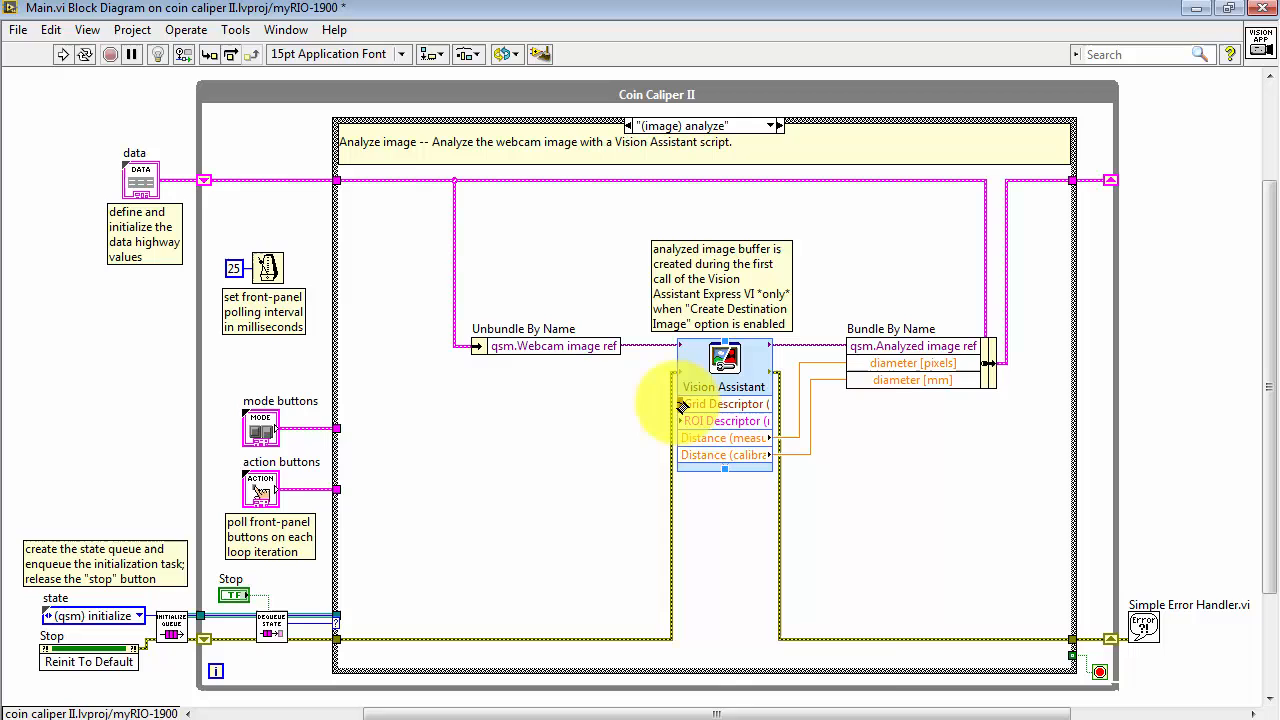
{"action": "right_click", "coordinate": [724, 380]}
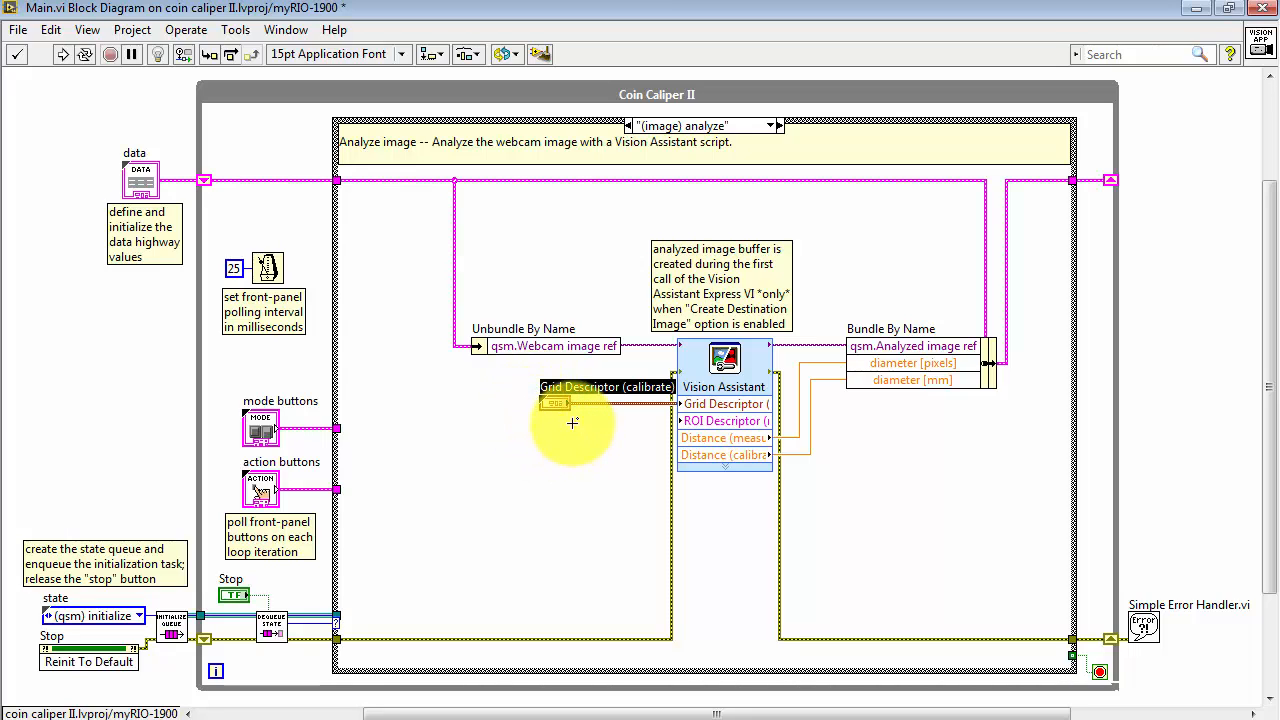
{"action": "right_click", "coordinate": [570, 412]}
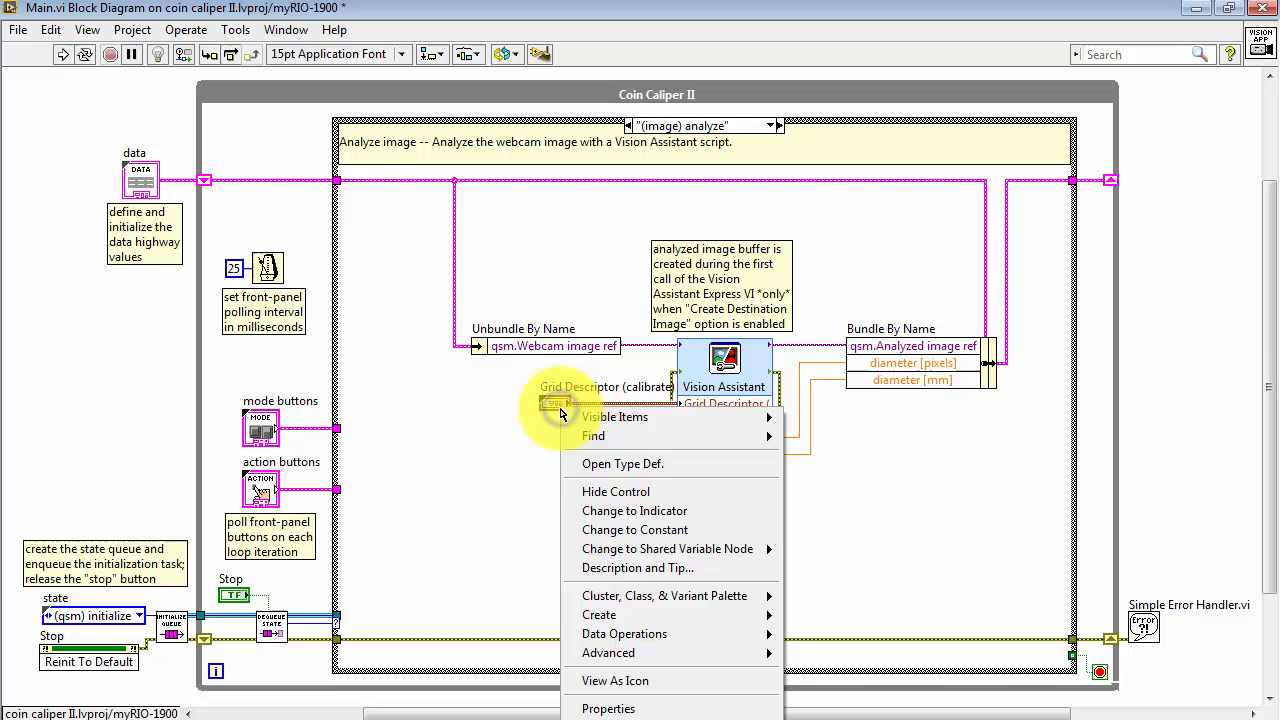
{"action": "mouse_move", "coordinate": [622, 464]}
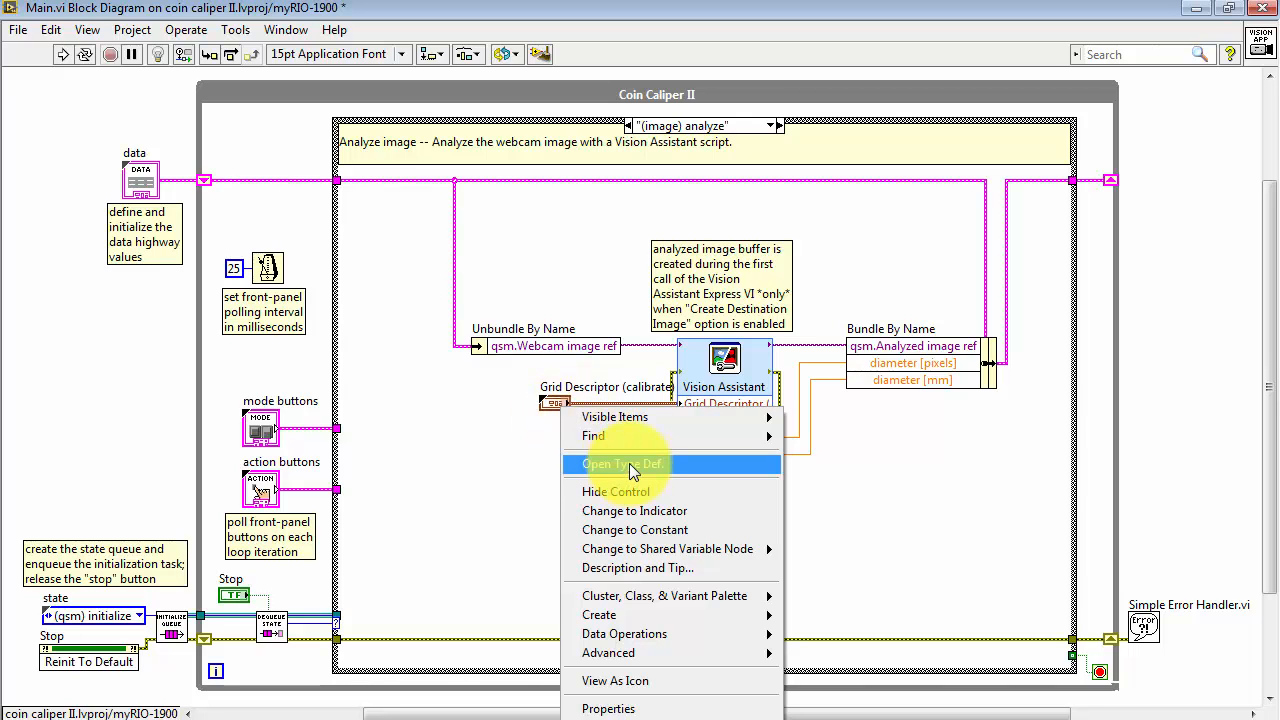
{"action": "left_click", "coordinate": [620, 464]}
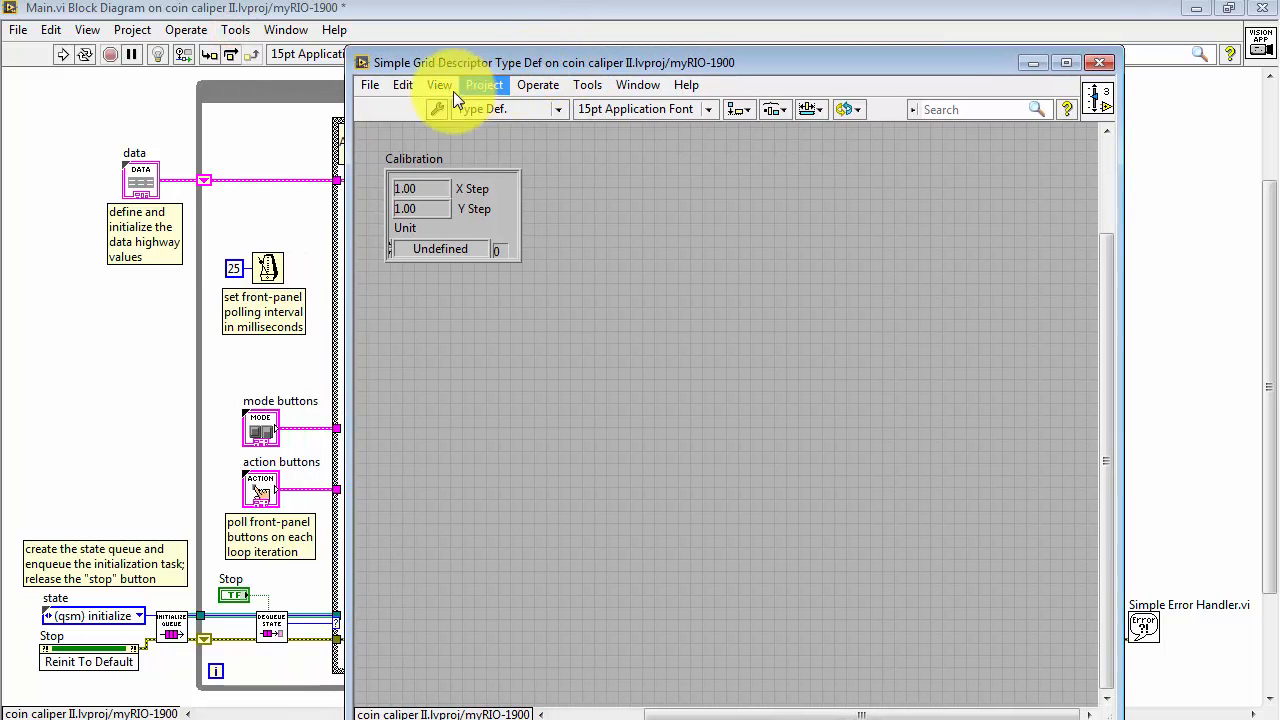
{"action": "left_click", "coordinate": [370, 84]}
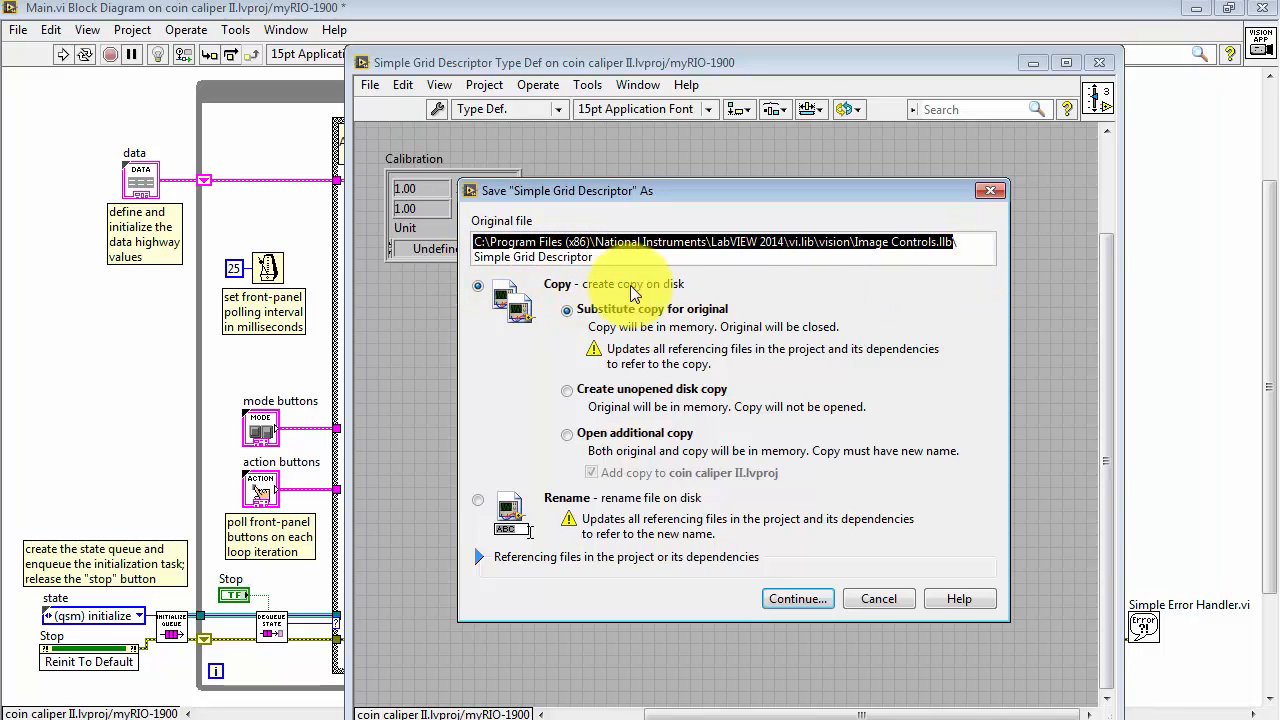
{"action": "mouse_move", "coordinate": [878, 598]}
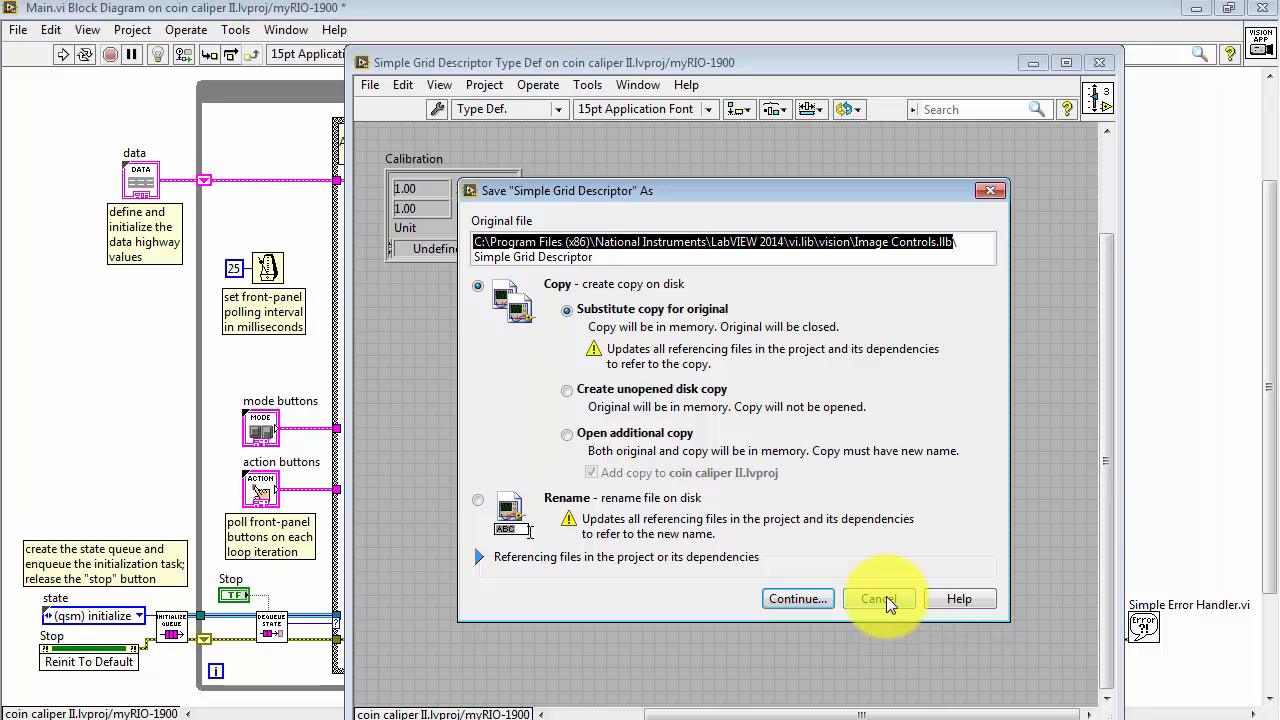
{"action": "left_click", "coordinate": [876, 598]}
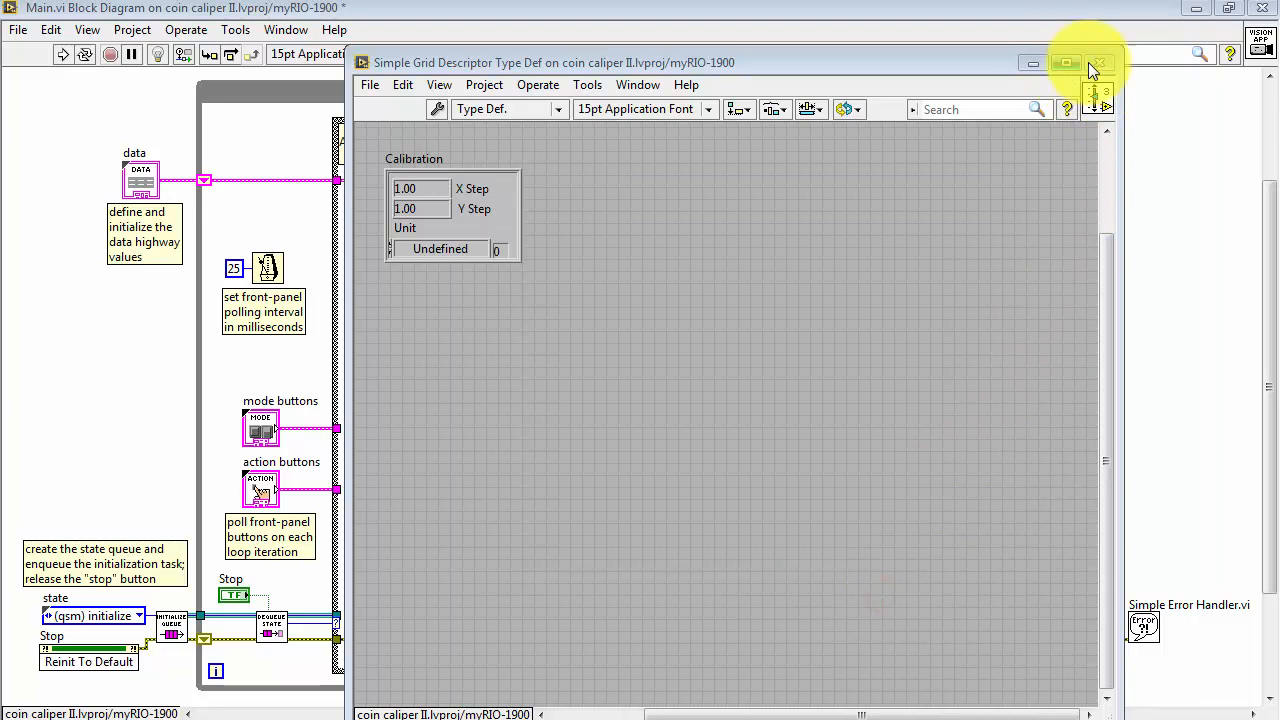
{"action": "left_click", "coordinate": [1064, 62]}
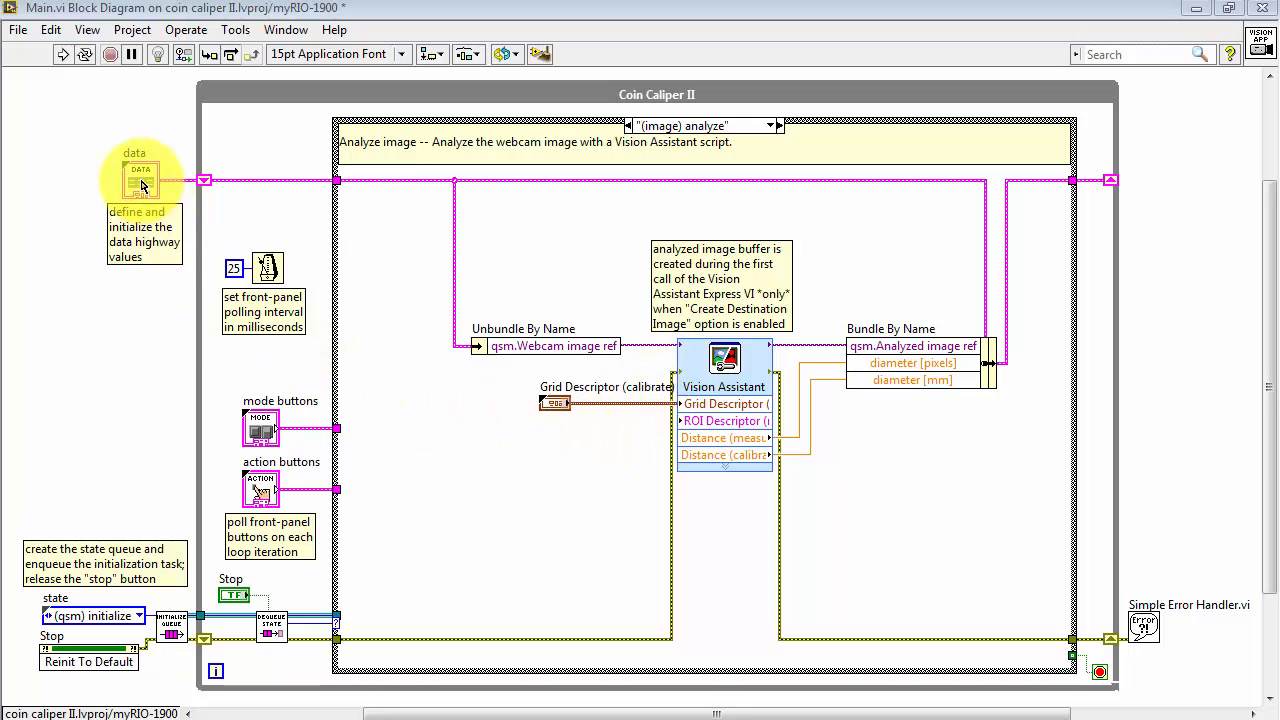
Step: Add the Simple Grid Descriptor calibration cluster from vision\Image Controls.llb to the data typedef
{"action": "right_click", "coordinate": [142, 180]}
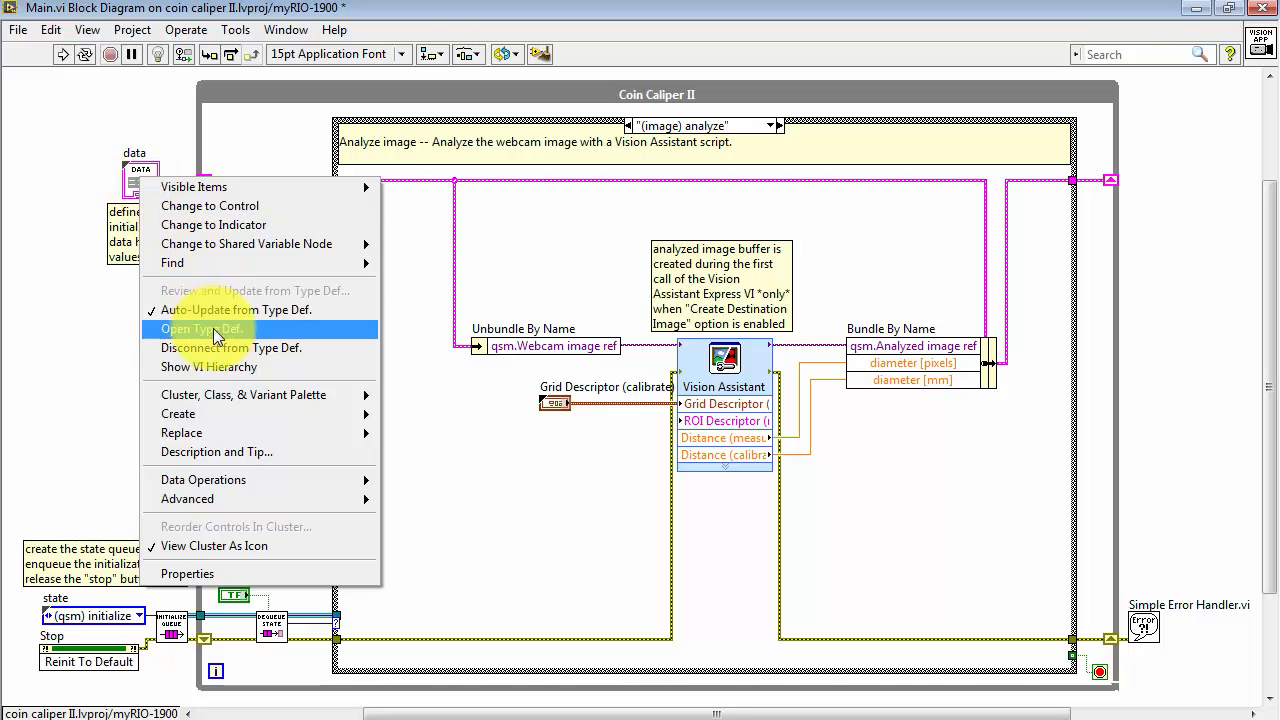
{"action": "left_click", "coordinate": [200, 328]}
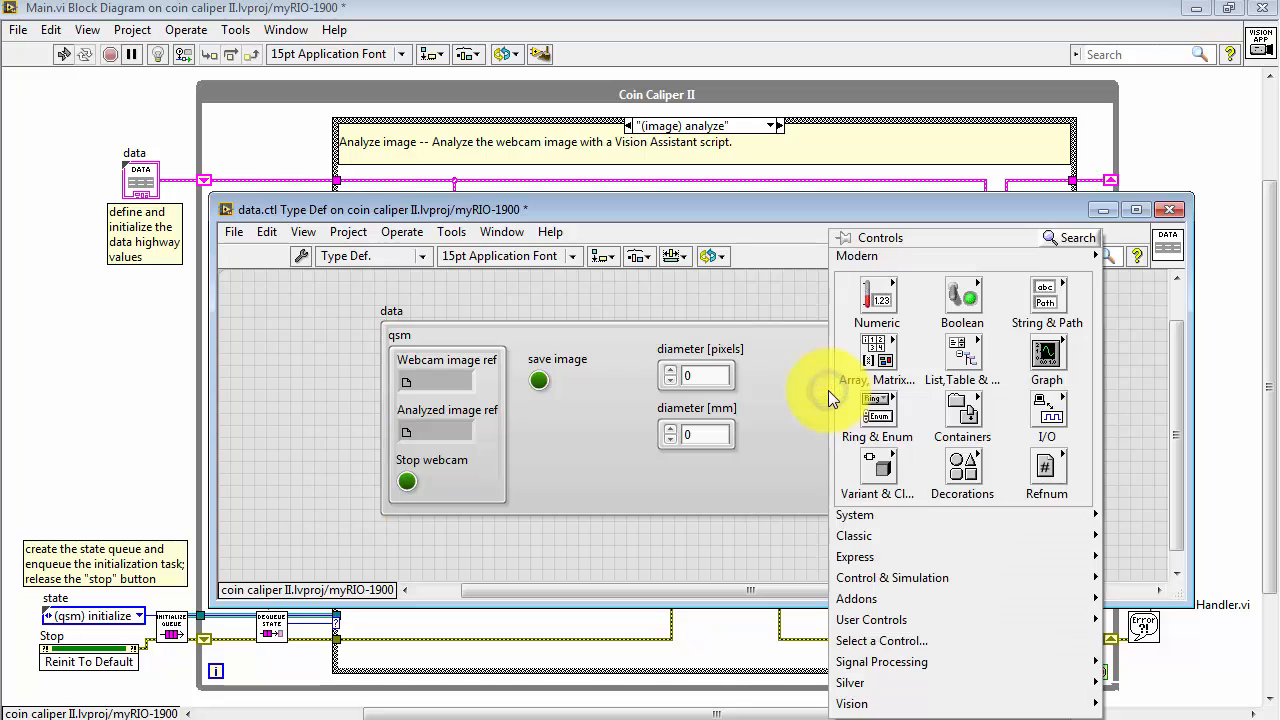
{"action": "left_click", "coordinate": [912, 640]}
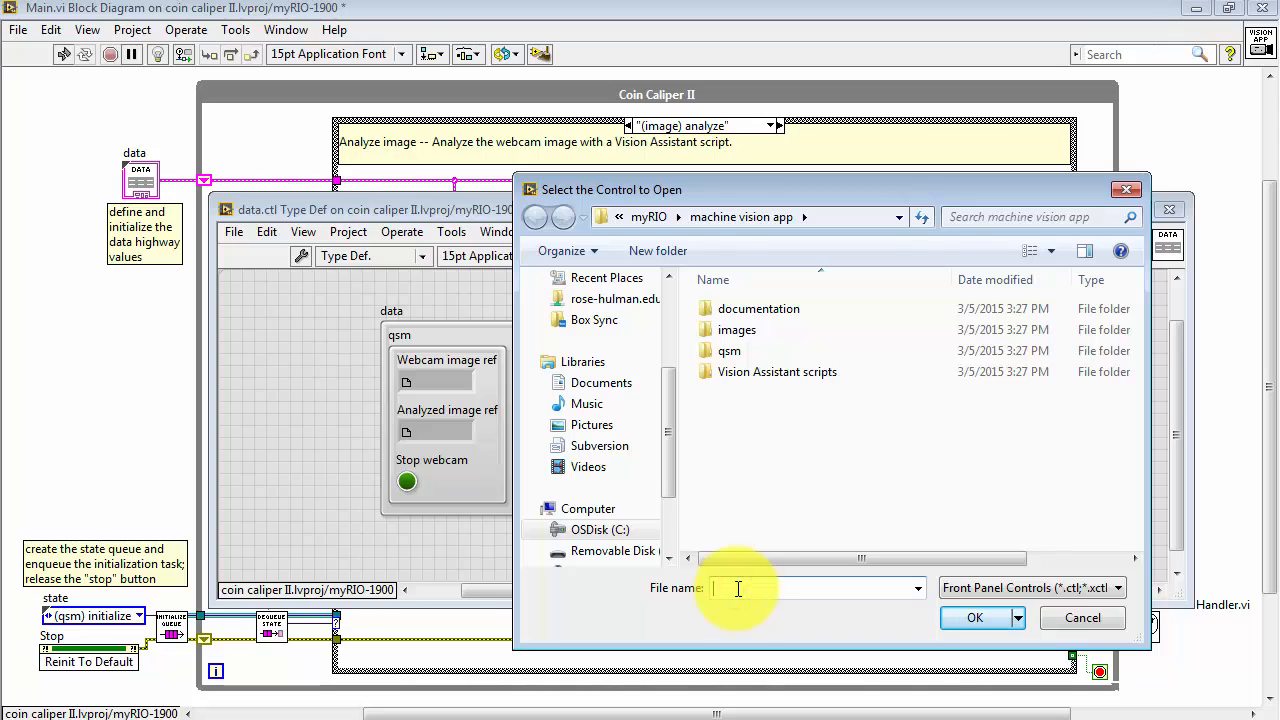
{"action": "type", "text": "2014\\vi.lib\\vision\\Image Controls.llb"}
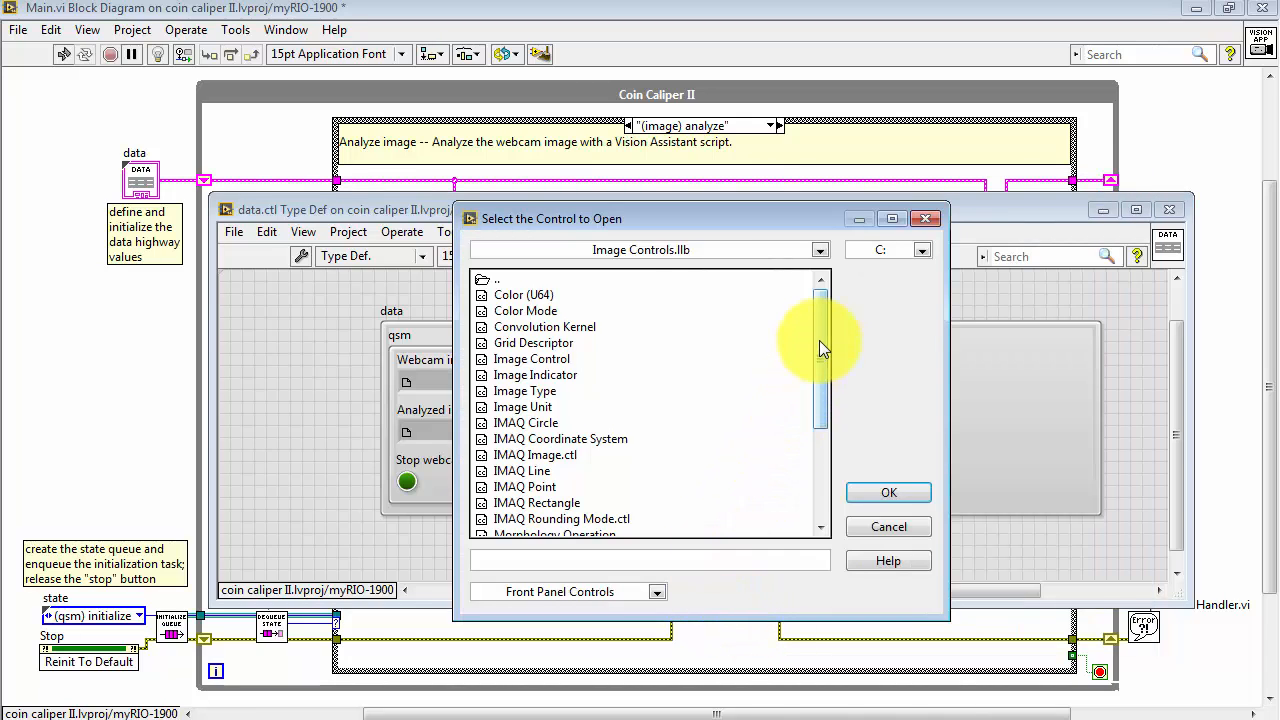
{"action": "left_click_drag", "start_coordinate": [820, 344], "coordinate": [820, 440]}
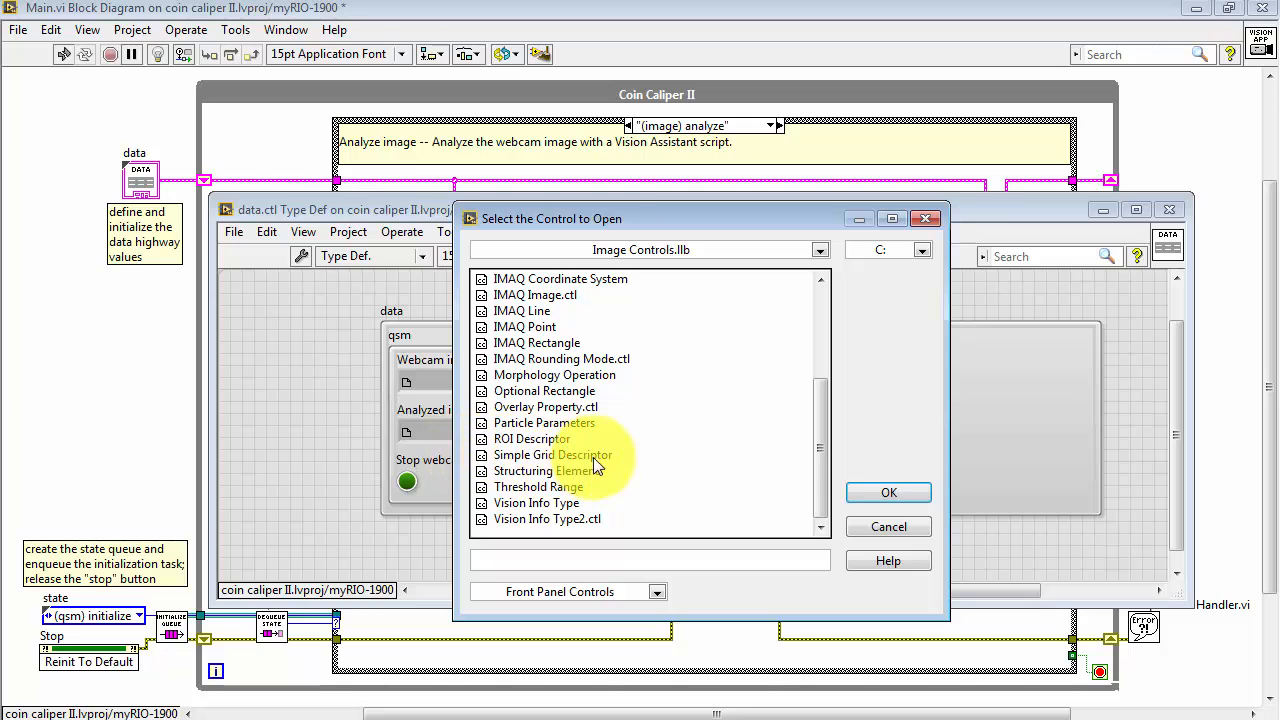
{"action": "left_click", "coordinate": [544, 456]}
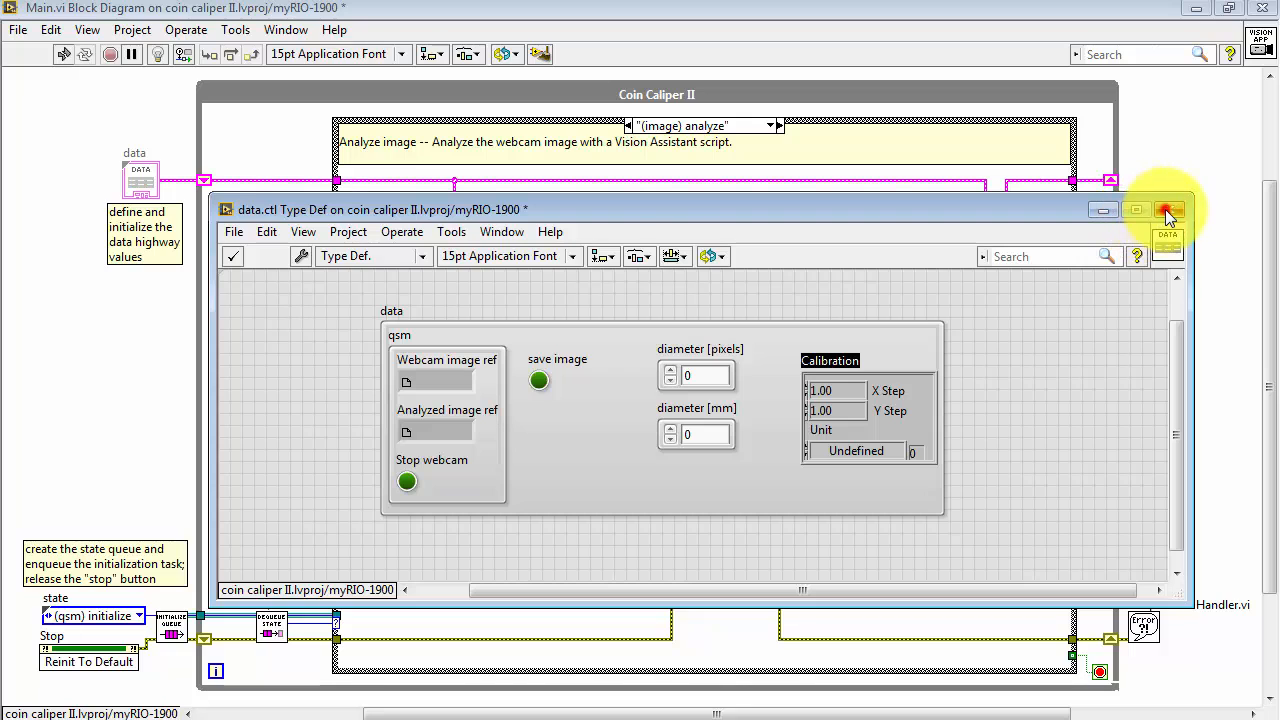
Step: Close the data typedef and save the updated definition
{"action": "left_click", "coordinate": [1168, 210]}
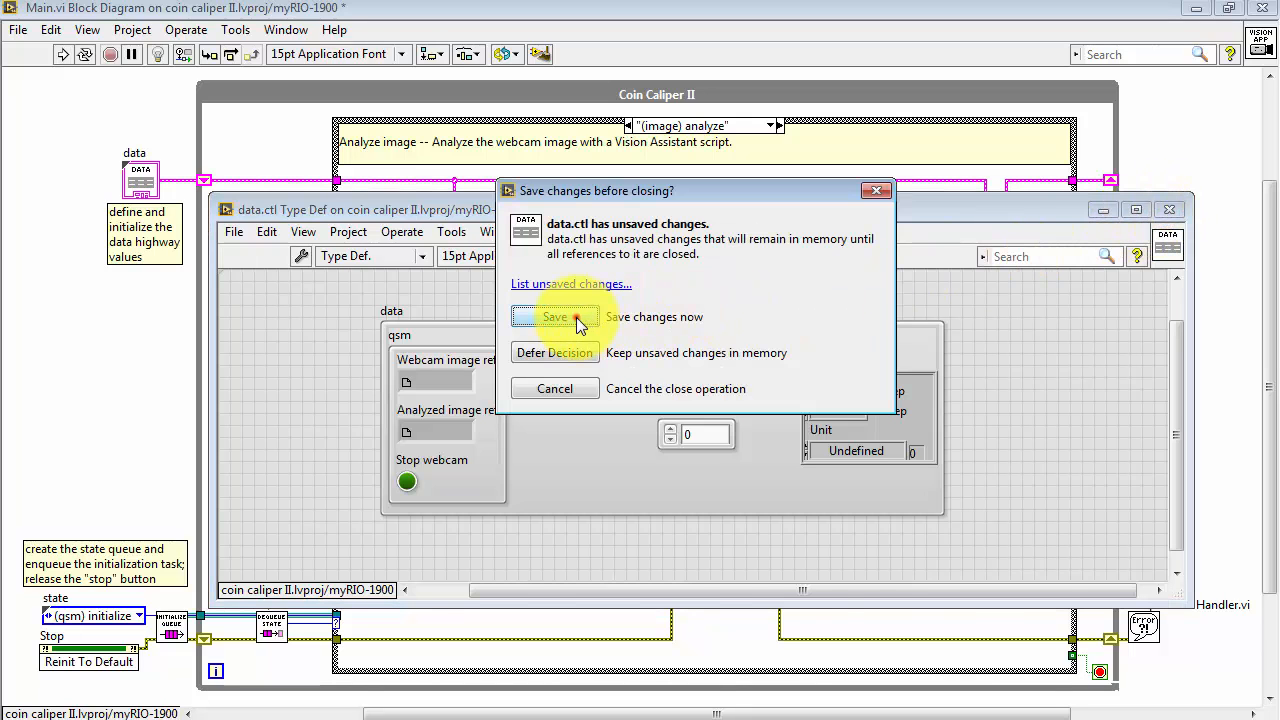
{"action": "left_click", "coordinate": [556, 316]}
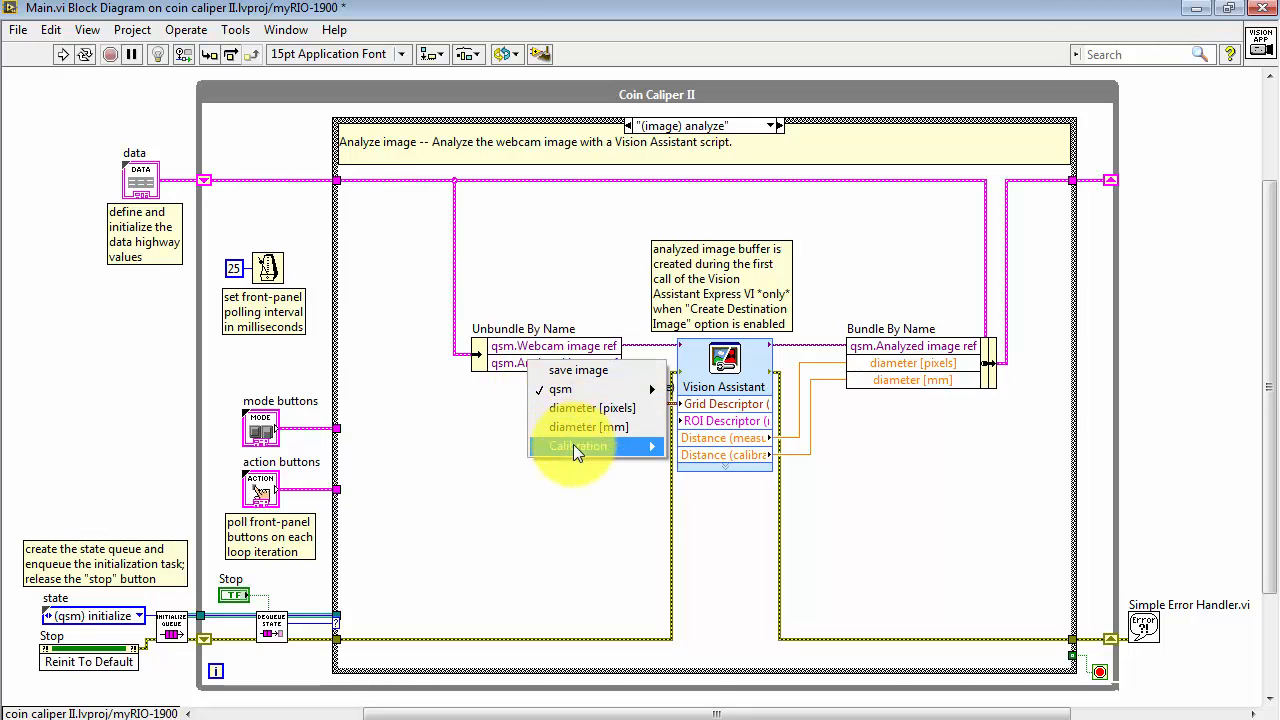
Step: Make the Unbundle By Name node output the Calibration element
{"action": "left_click", "coordinate": [576, 446]}
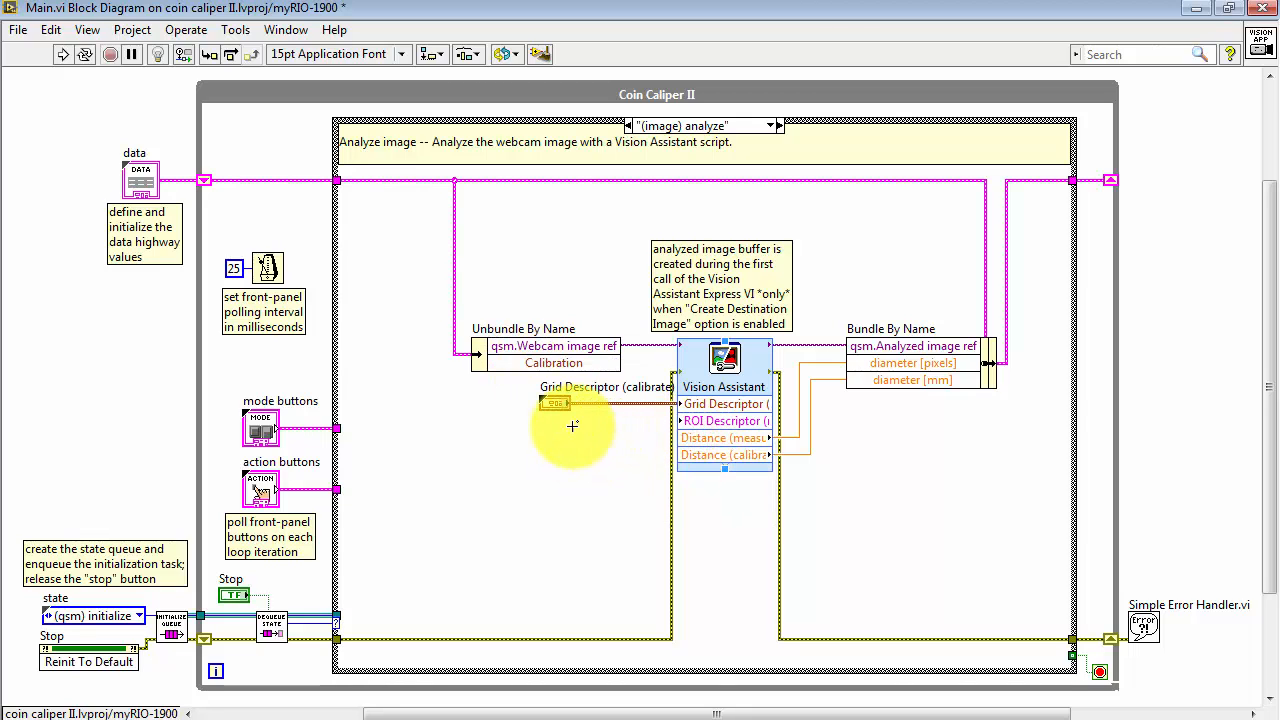